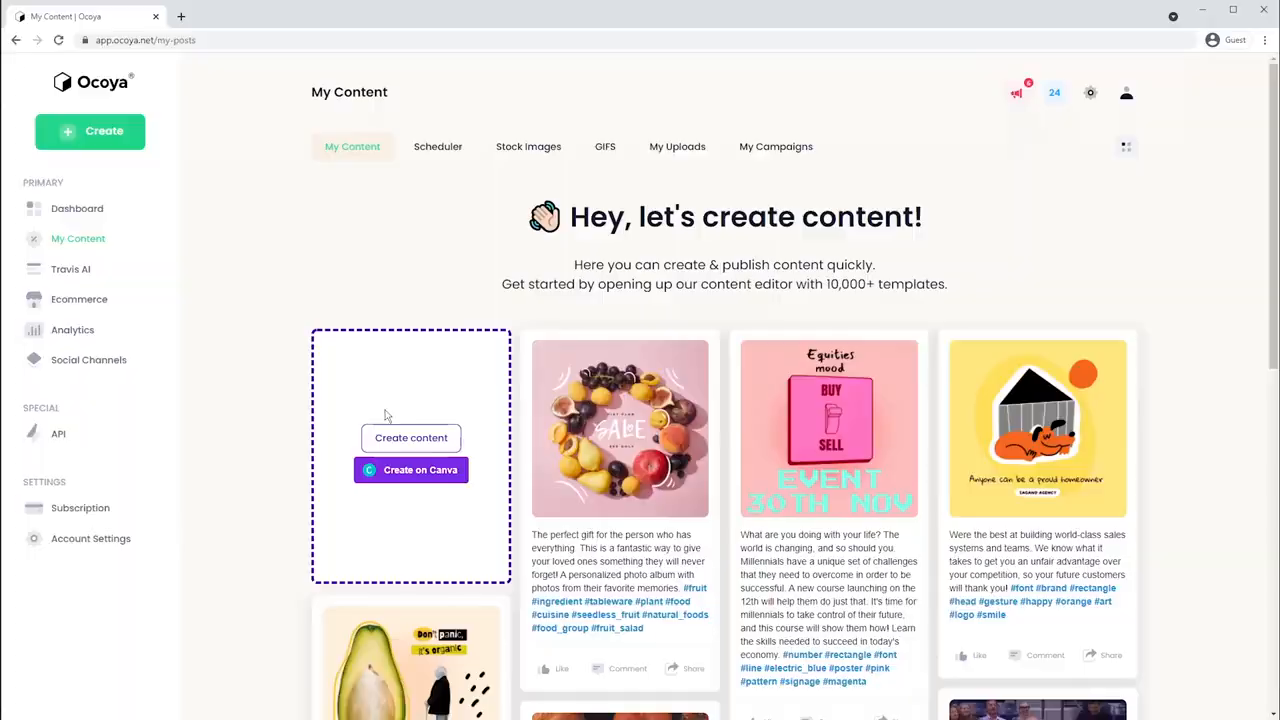
- Create a new piece of content as a square graphic post in the design editor
{"action": "left_click", "coordinate": [412, 436]}
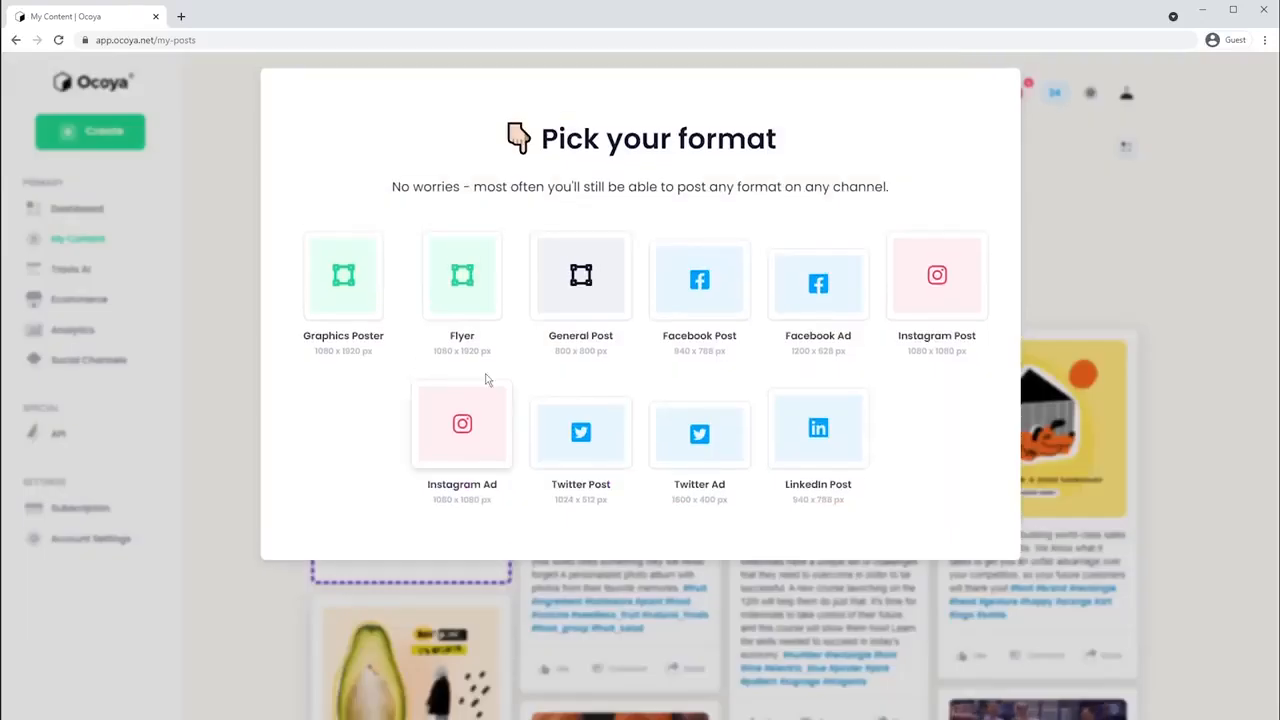
{"action": "left_click", "coordinate": [580, 276]}
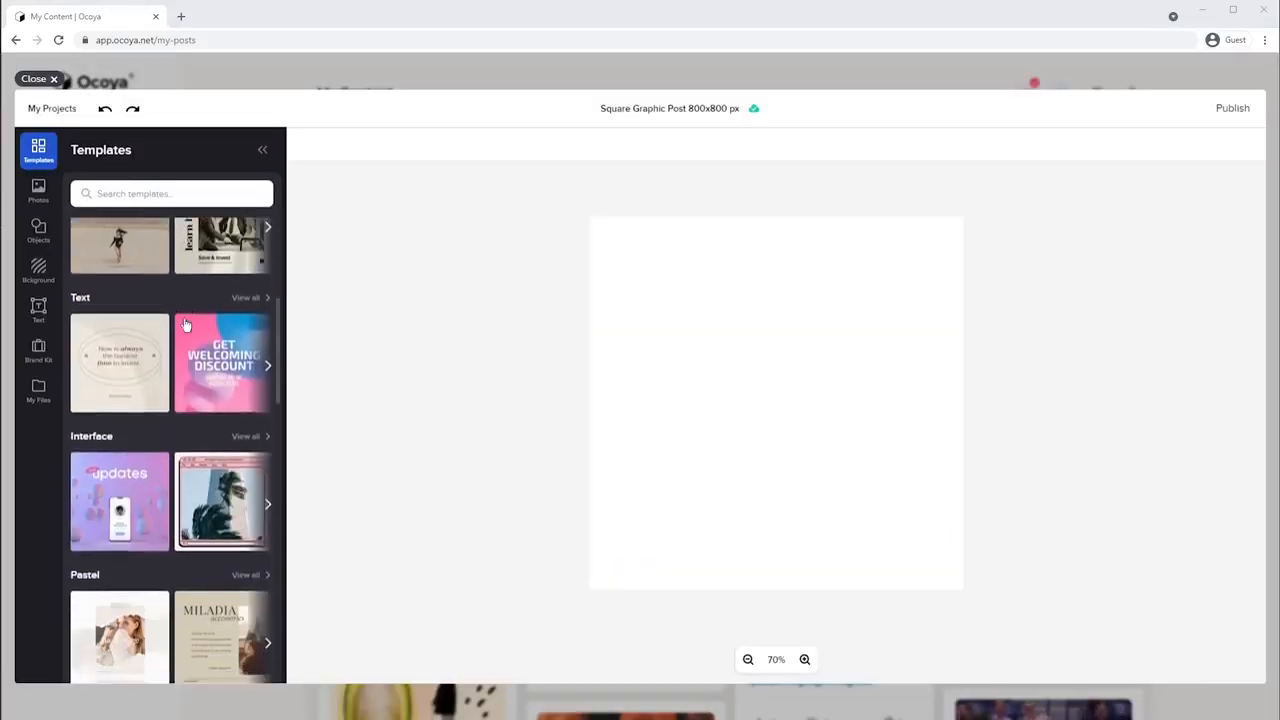
- Apply the 'Confused About Your Customer's Profile?' template, then browse Backgrounds, Text and Stock Images
{"action": "scroll", "scroll_direction": "down", "scroll_amount": 3}
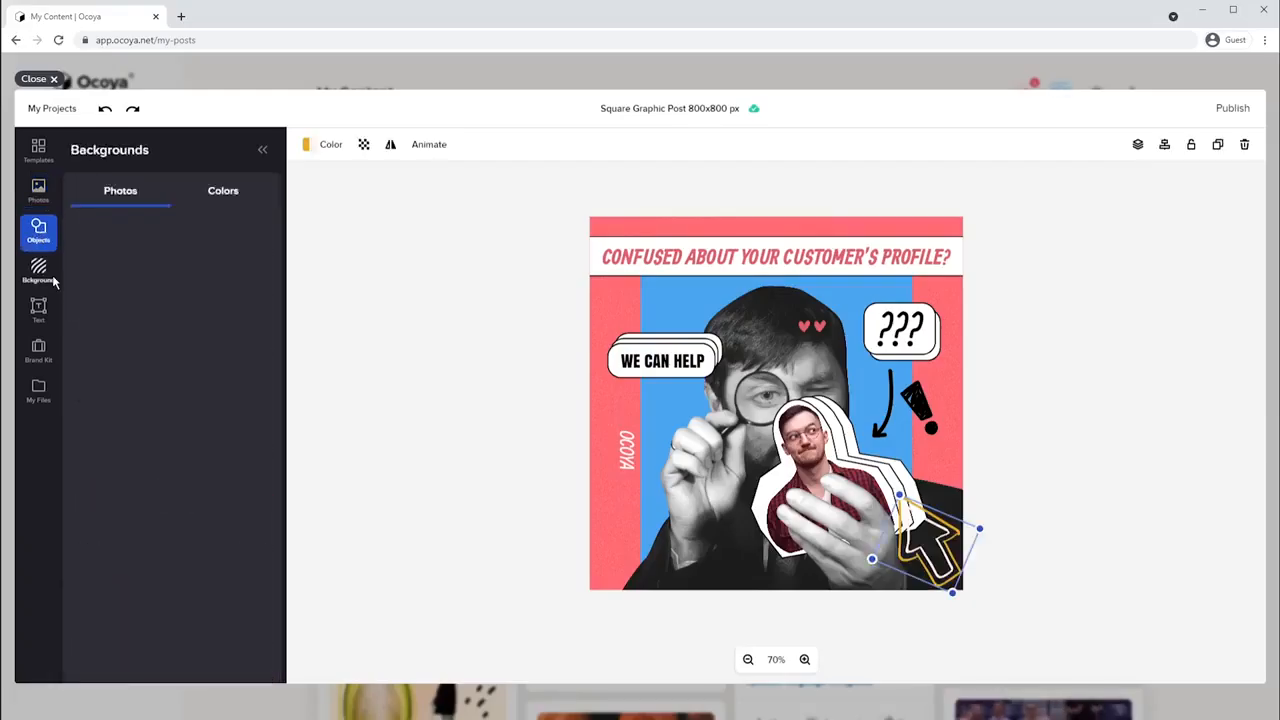
{"action": "left_click", "coordinate": [38, 270]}
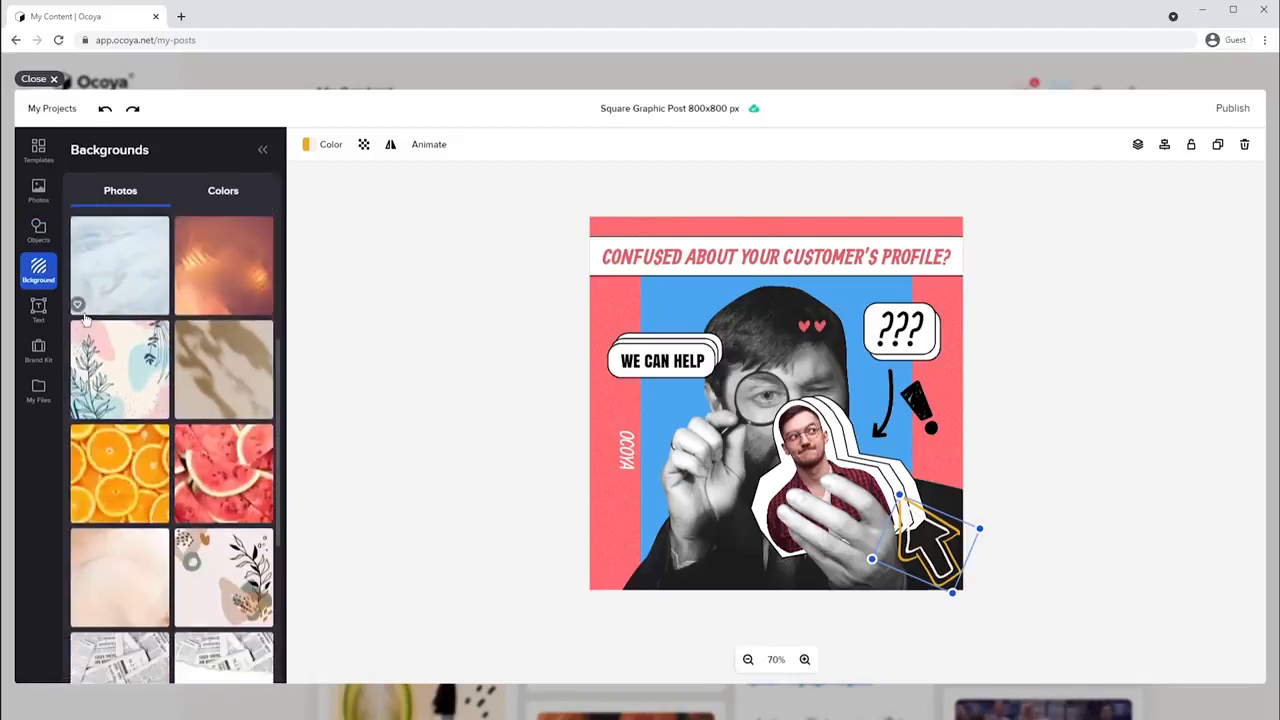
{"action": "left_click", "coordinate": [38, 310]}
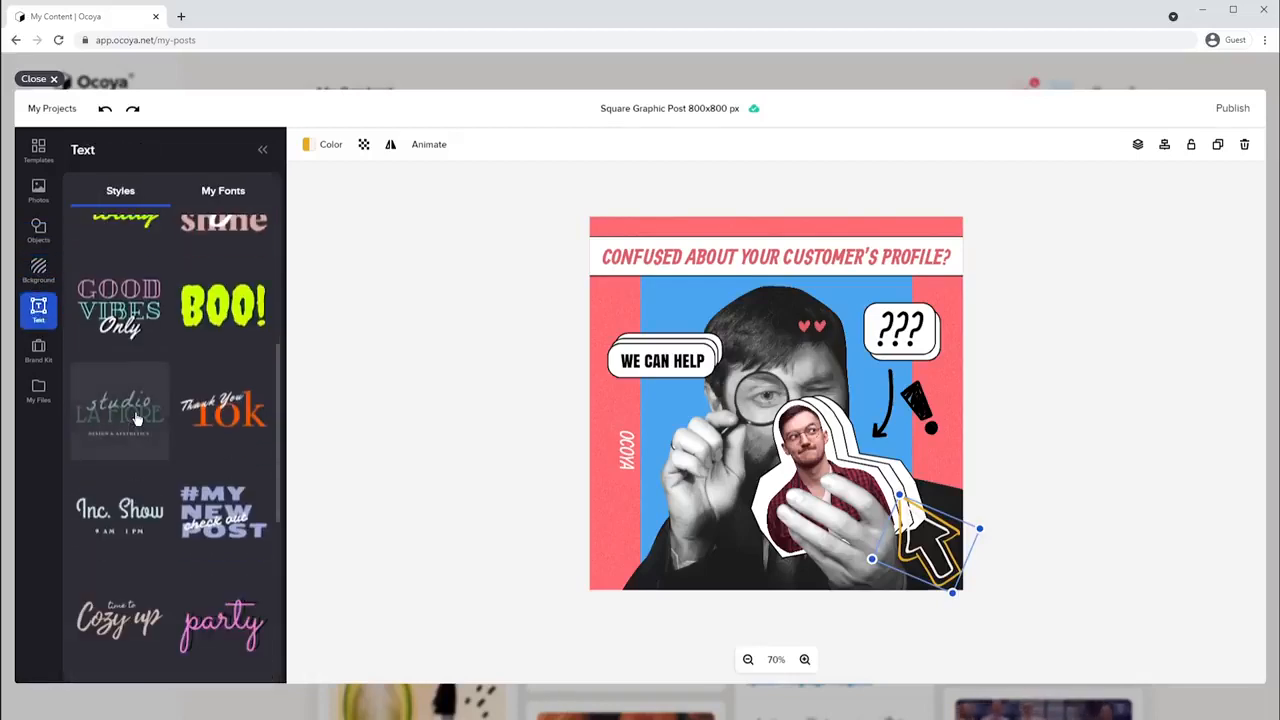
{"action": "left_click", "coordinate": [38, 350]}
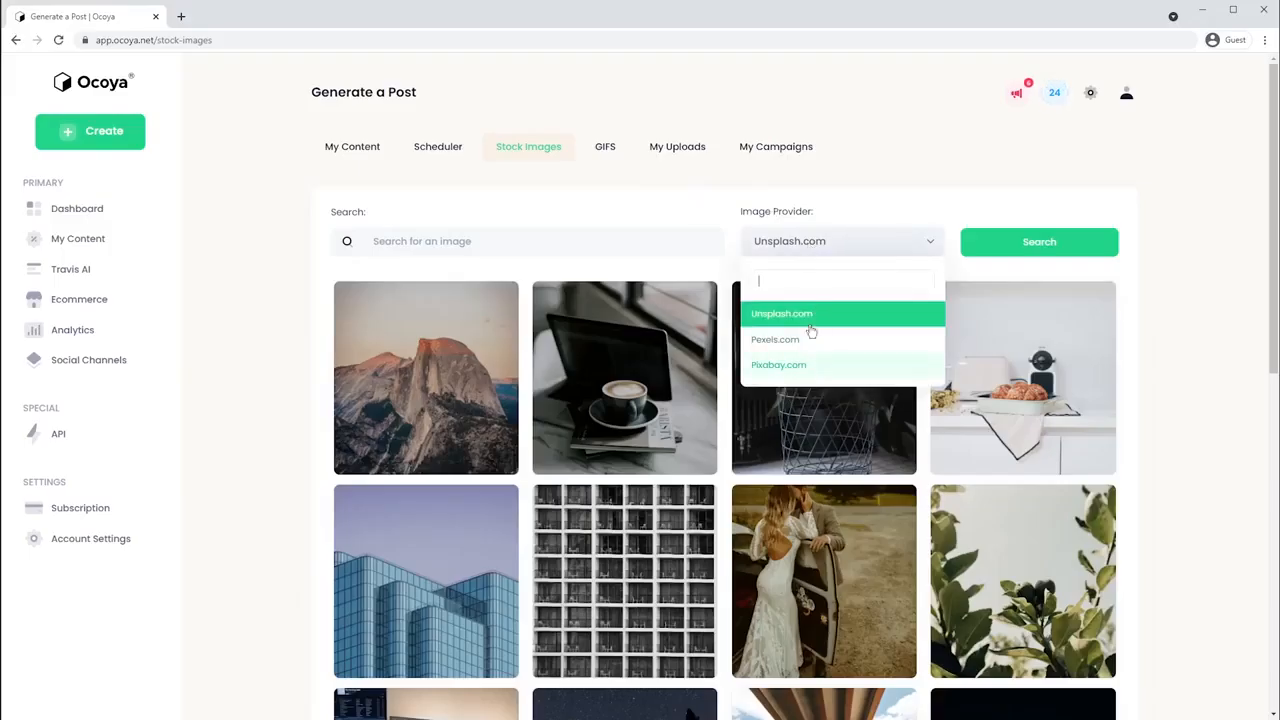
- Switch the stock image library to a different image provider
{"action": "left_click", "coordinate": [604, 146]}
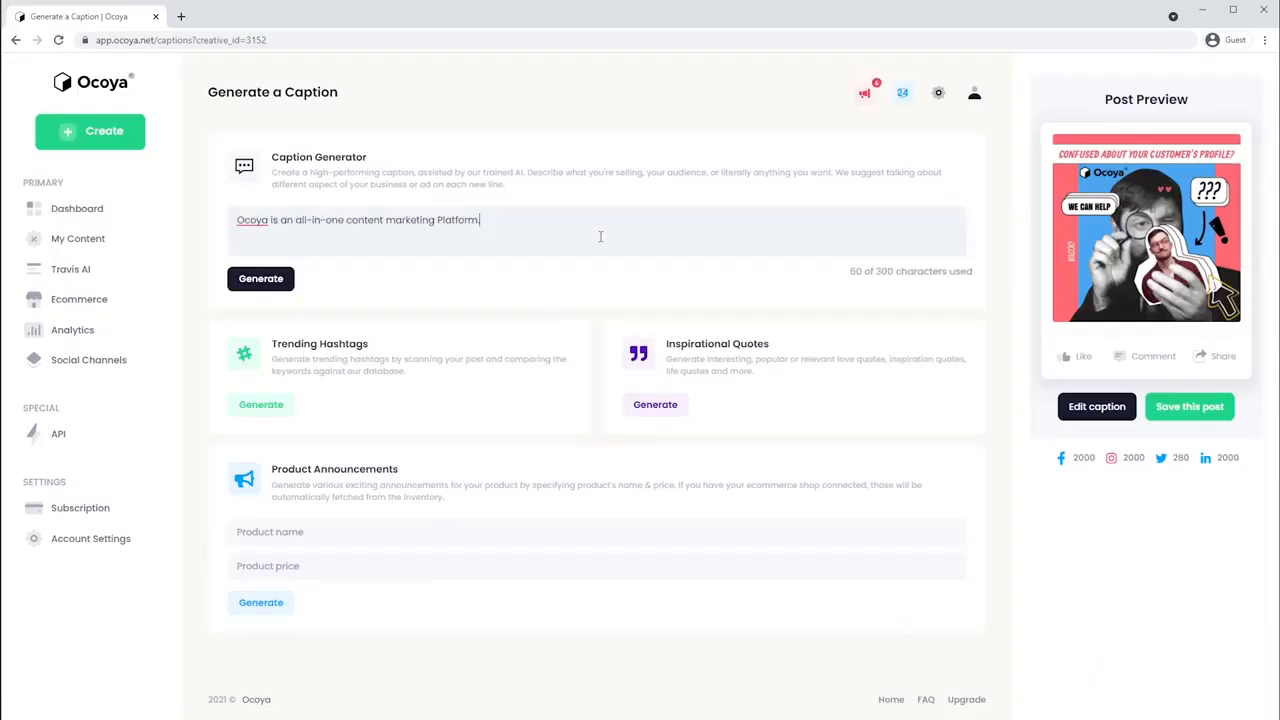
- Generate a caption from the Ocoya description, add all trending hashtags and inspirational quotes, and save the post
{"action": "left_click", "coordinate": [260, 278]}
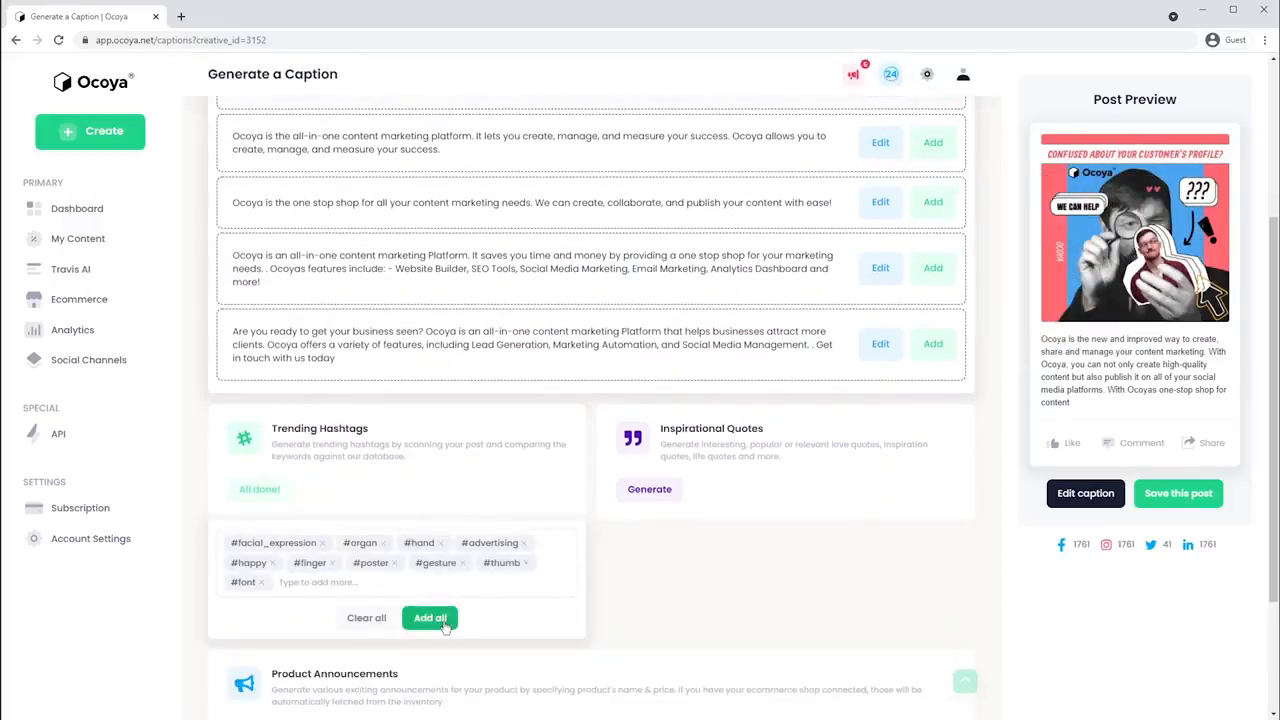
{"action": "left_click", "coordinate": [430, 616]}
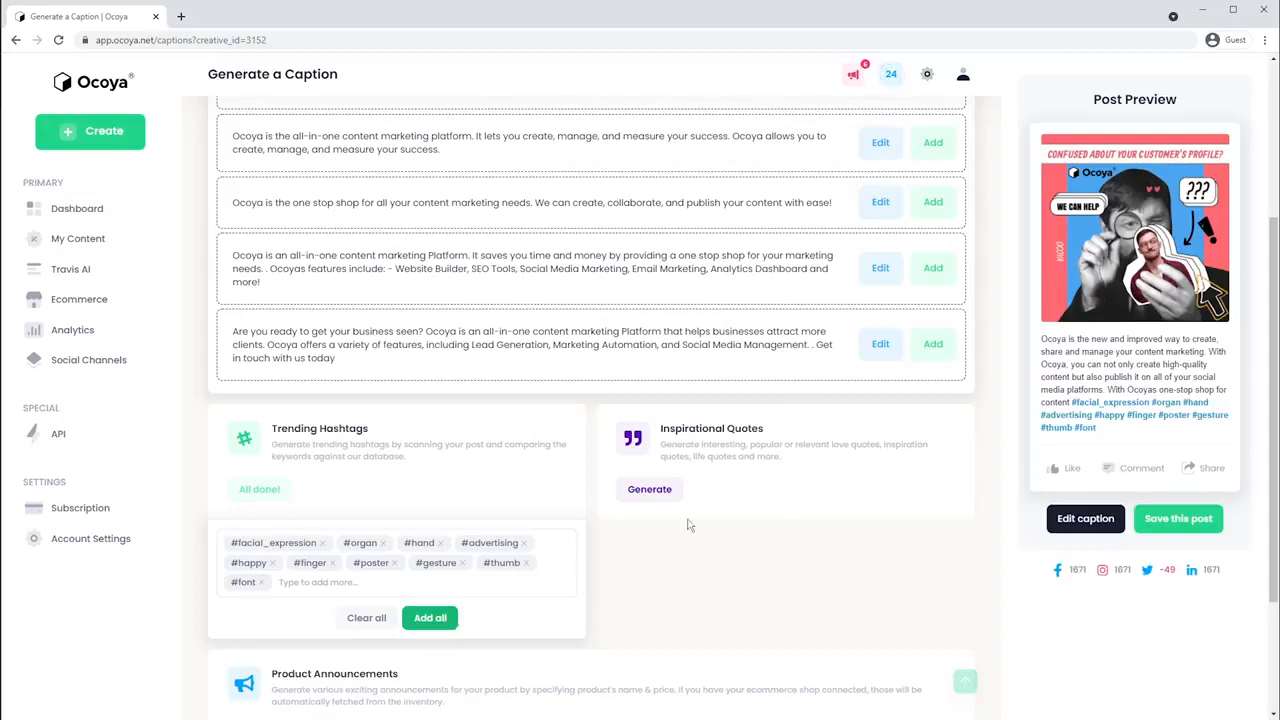
{"action": "left_click", "coordinate": [648, 488]}
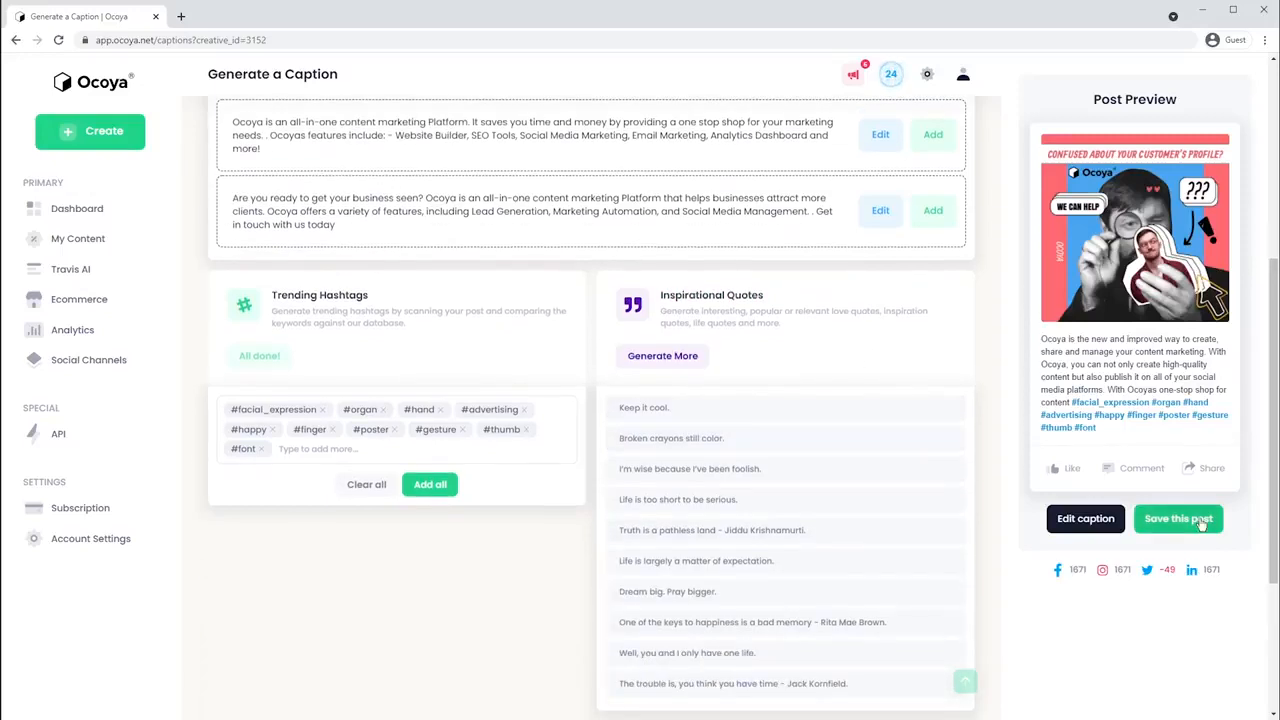
{"action": "left_click", "coordinate": [1178, 518]}
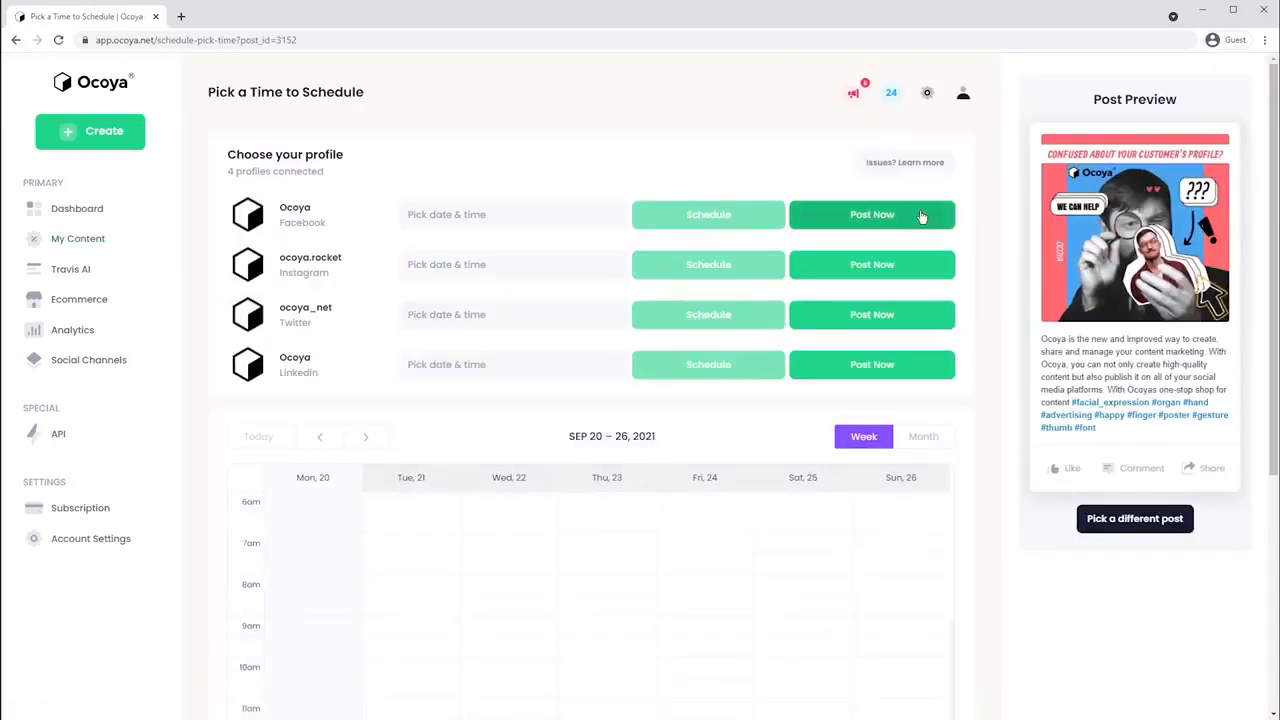
- Post to Facebook now and schedule Instagram for 22 September 2021 at 12:00 PM
{"action": "left_click", "coordinate": [872, 214]}
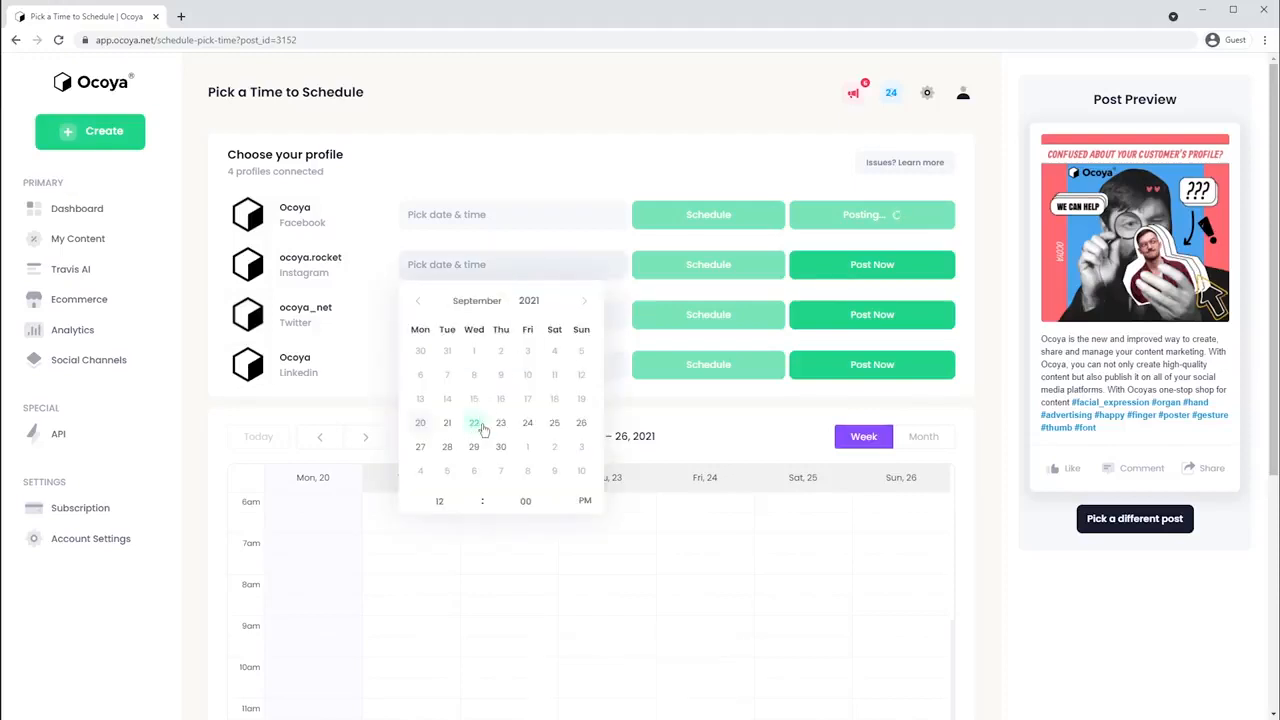
{"action": "left_click", "coordinate": [472, 422]}
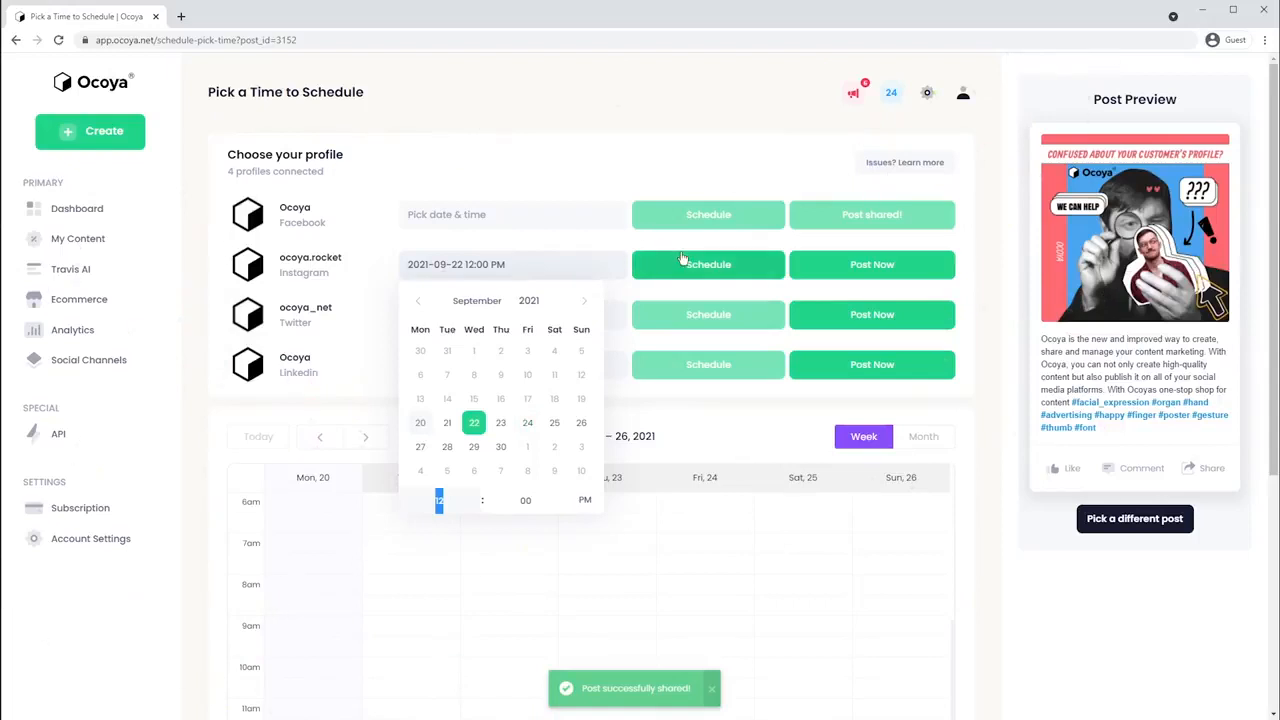
{"action": "left_click", "coordinate": [708, 264]}
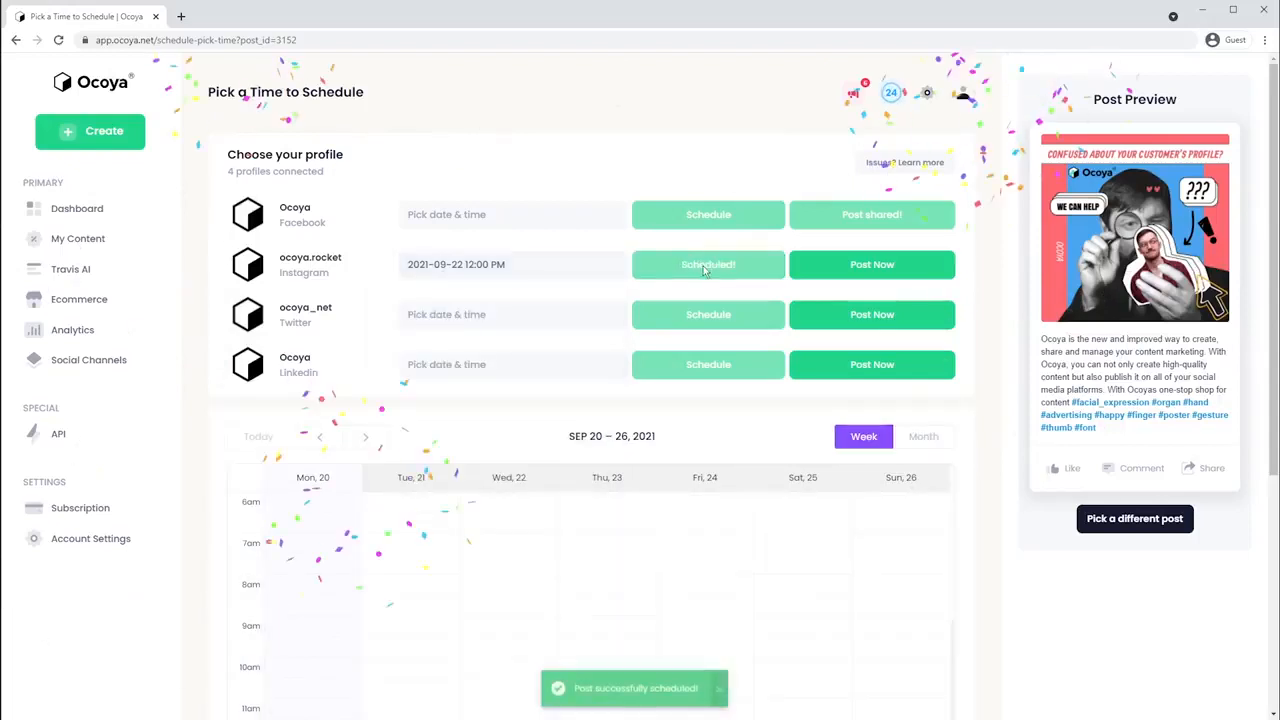
- Move on to the Travis AI copywriting assistant
{"action": "scroll", "scroll_direction": "down", "scroll_amount": 3}
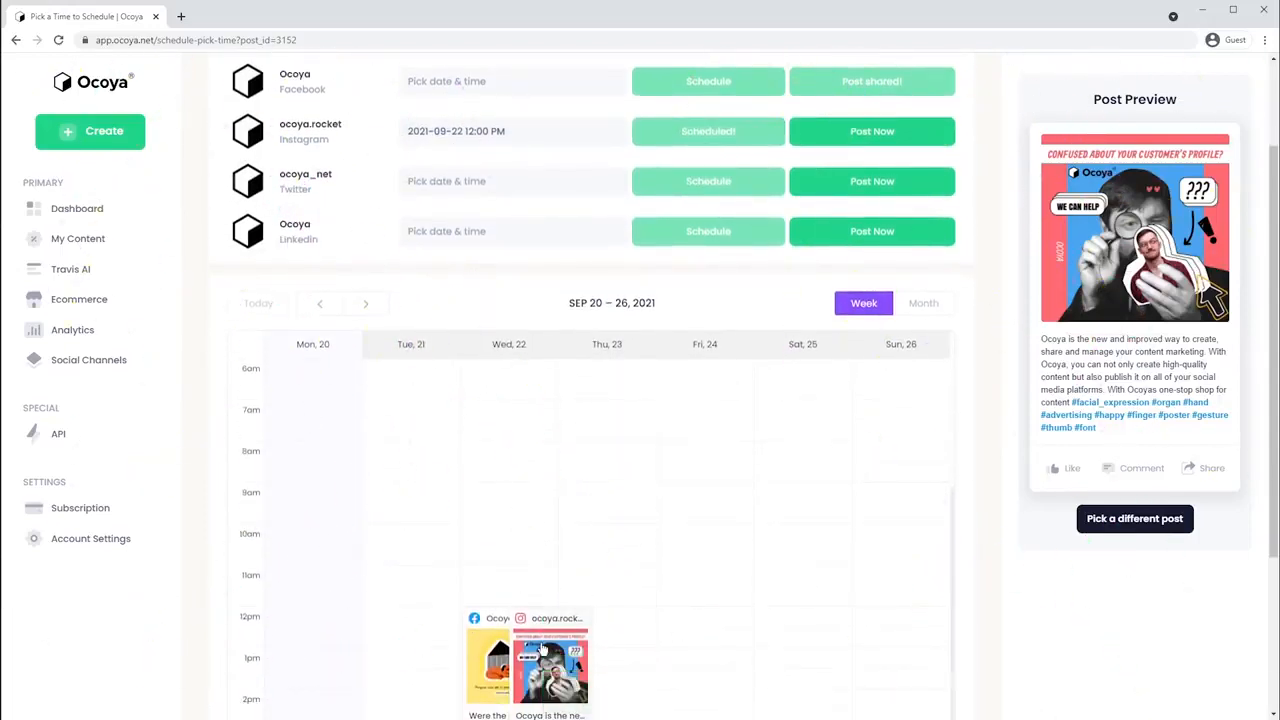
{"action": "left_click", "coordinate": [528, 660]}
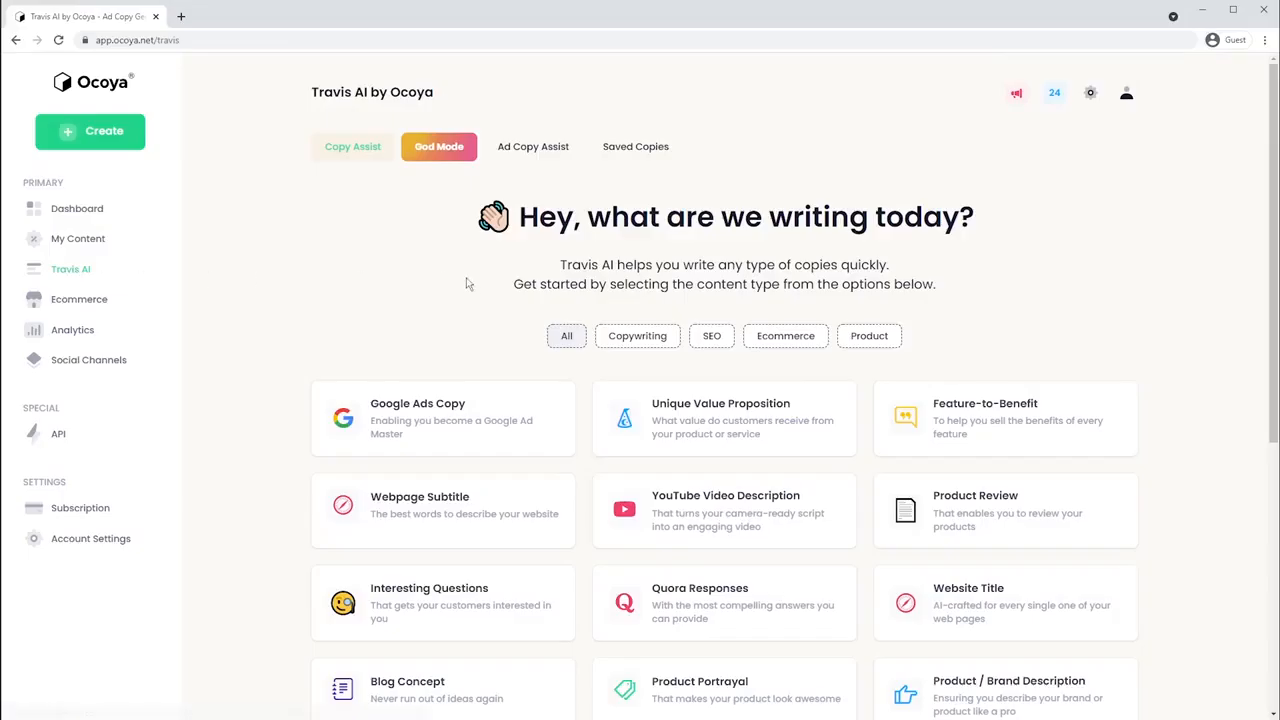
- Generate Google Ads copy for the brand Ocoya, an all-in-one content marketing platform
{"action": "scroll", "scroll_direction": "down", "scroll_amount": 3}
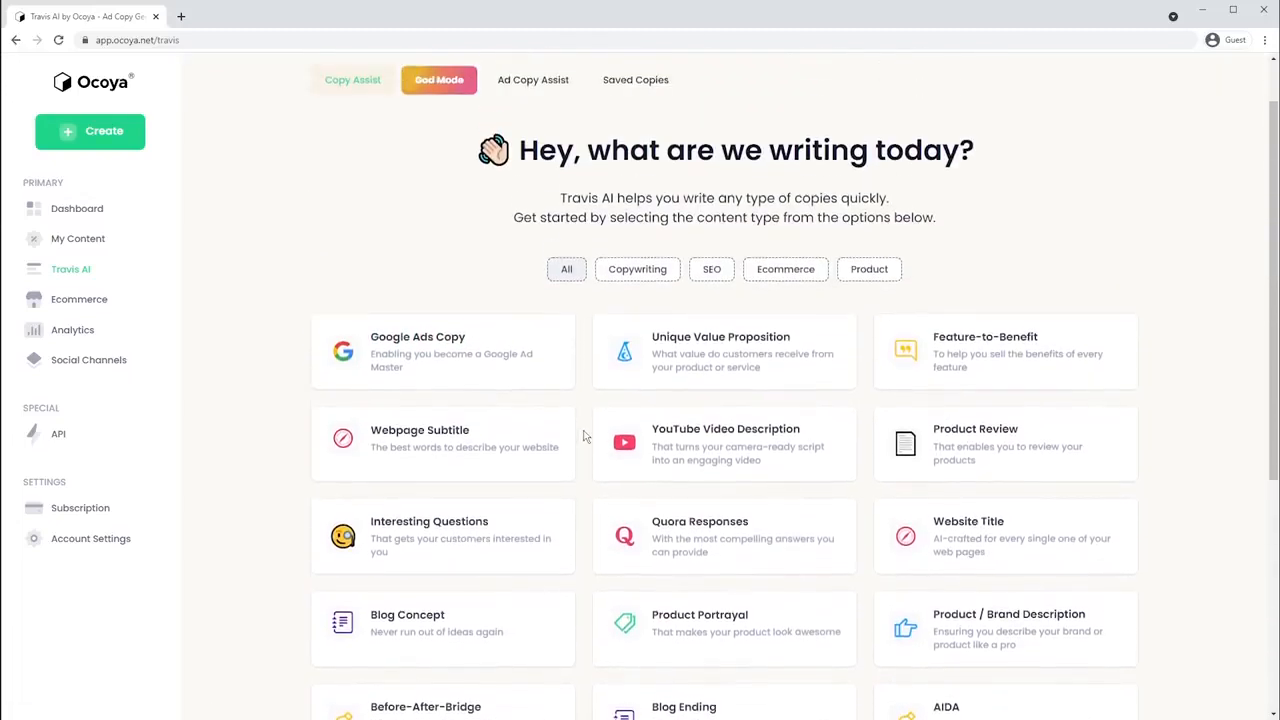
{"action": "left_click", "coordinate": [442, 352]}
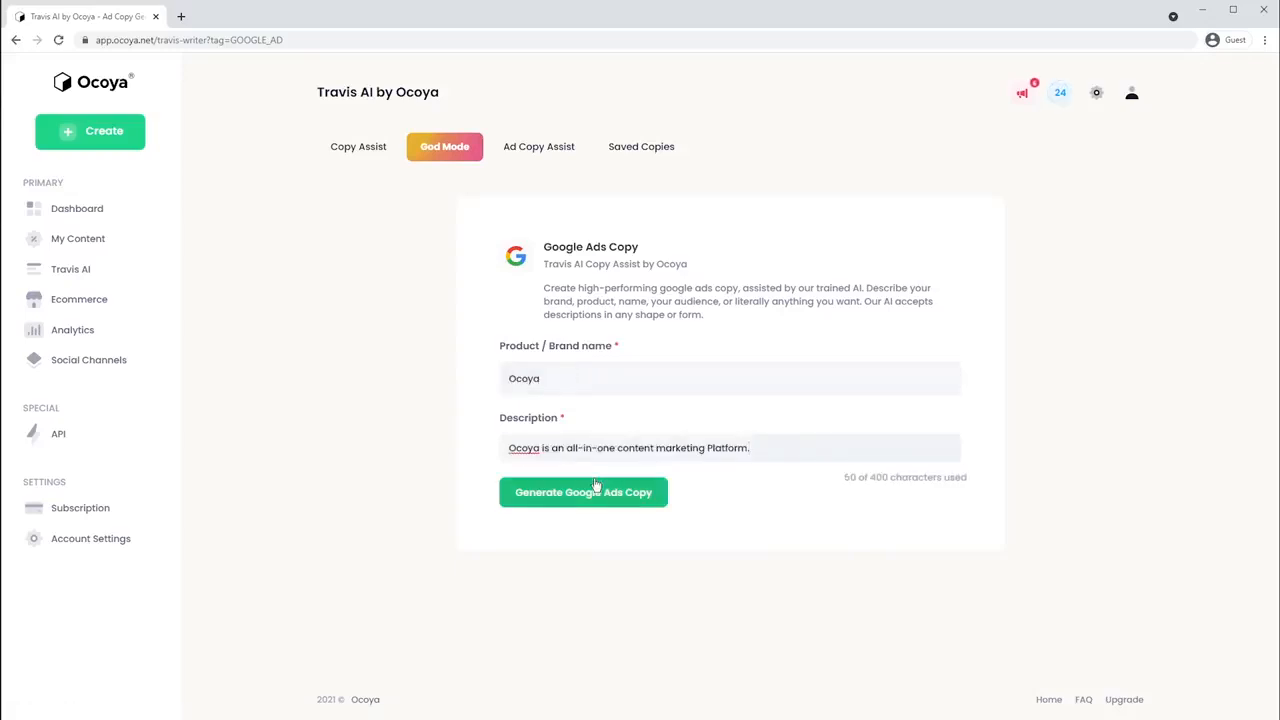
{"action": "left_click", "coordinate": [584, 492]}
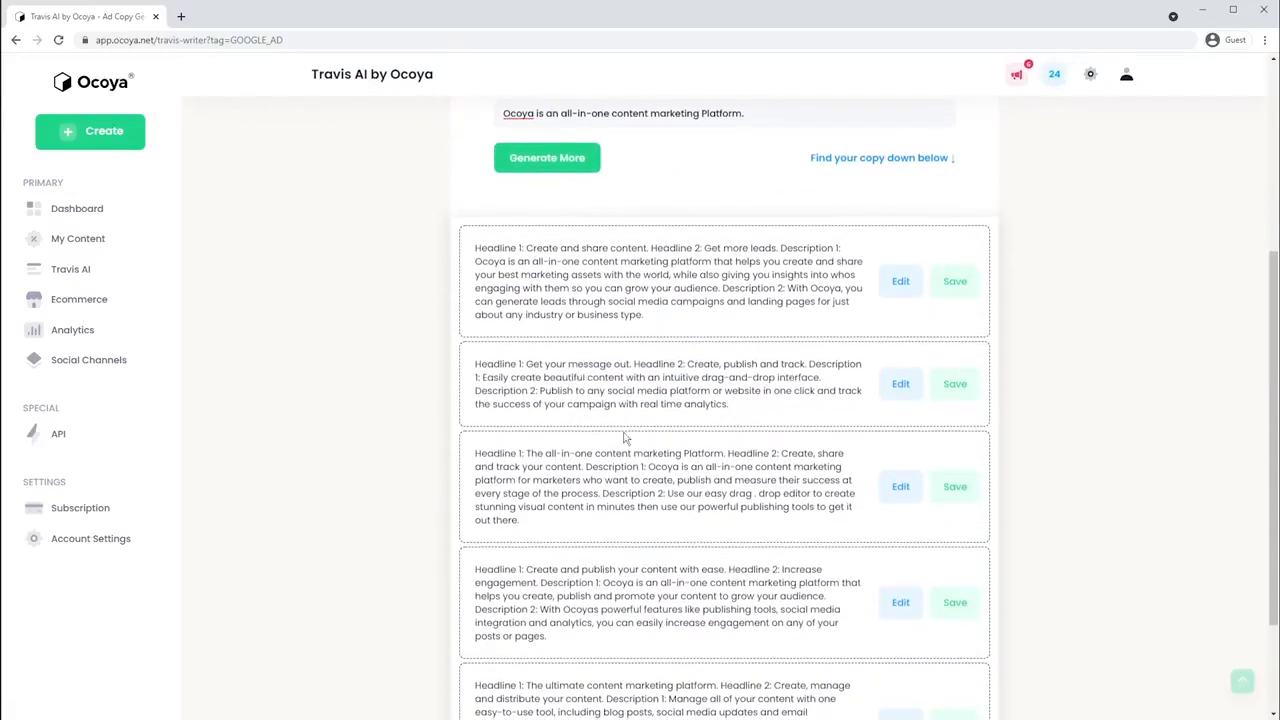